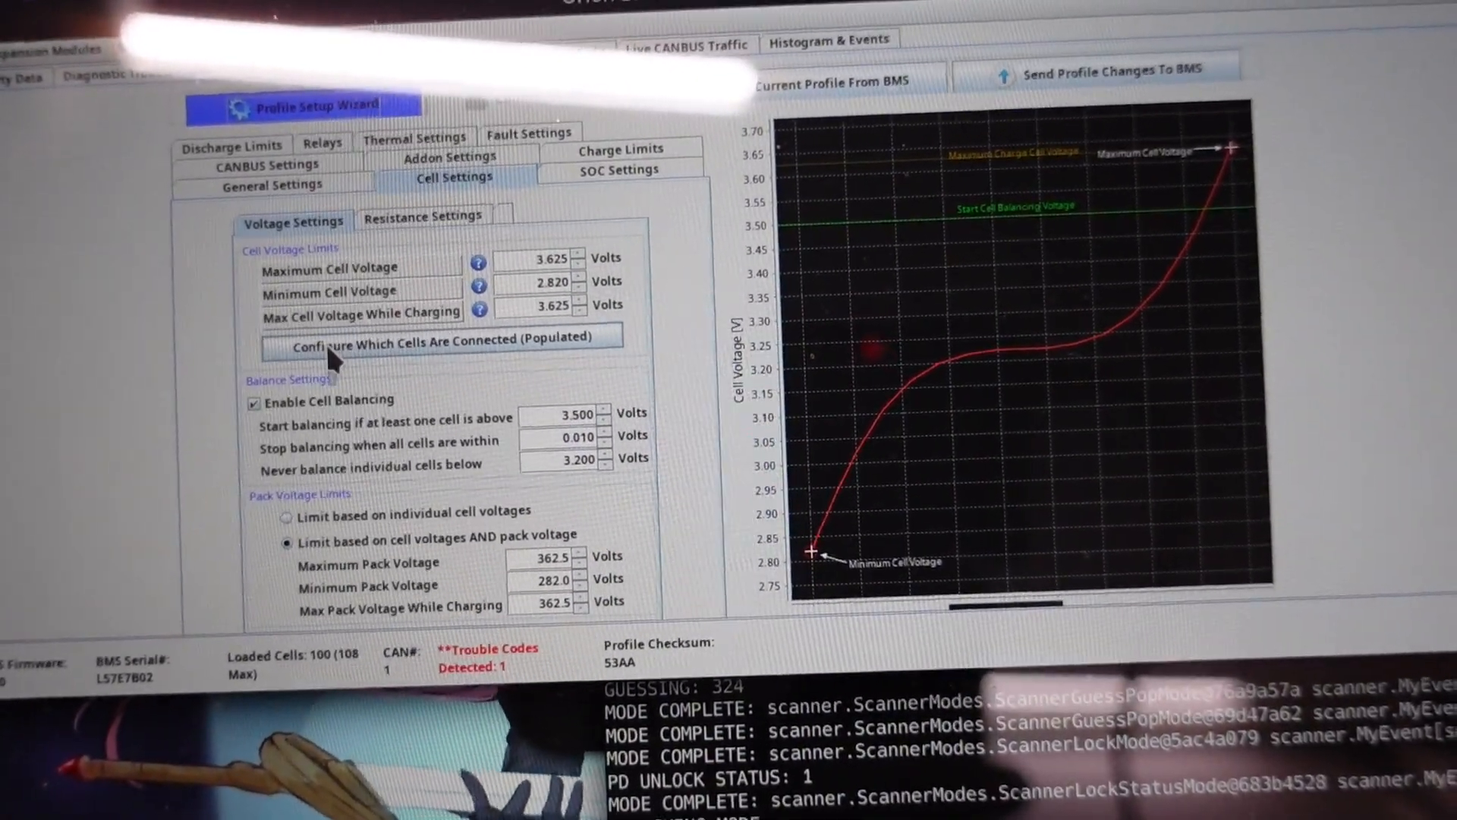
Review the Diagnostic Trouble Codes, then show live Basic Parameters: 355 V pack voltage, errors present, no balancing.
{"action": "left_click", "coordinate": [442, 339]}
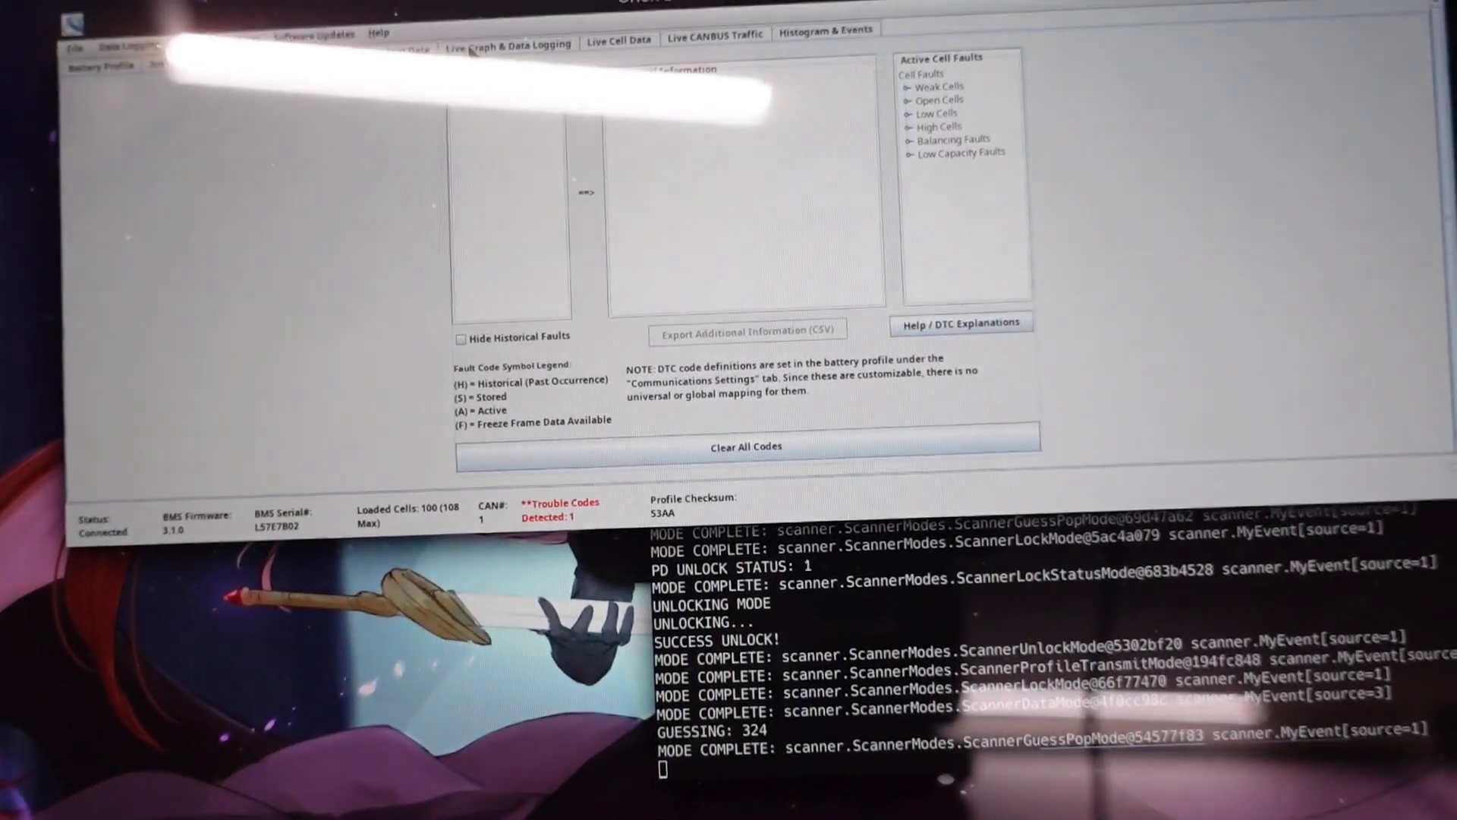
{"action": "left_click", "coordinate": [616, 35]}
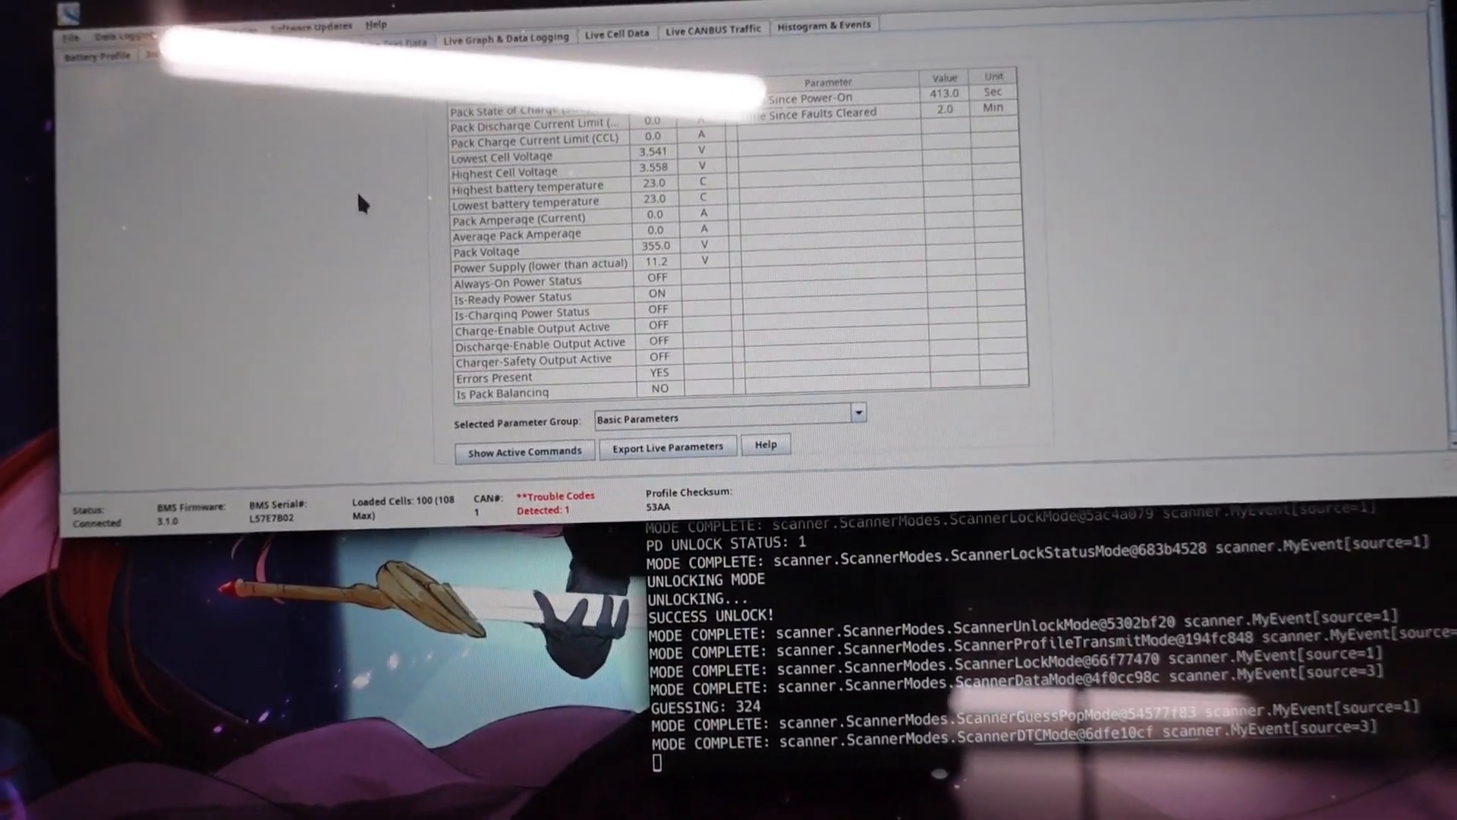